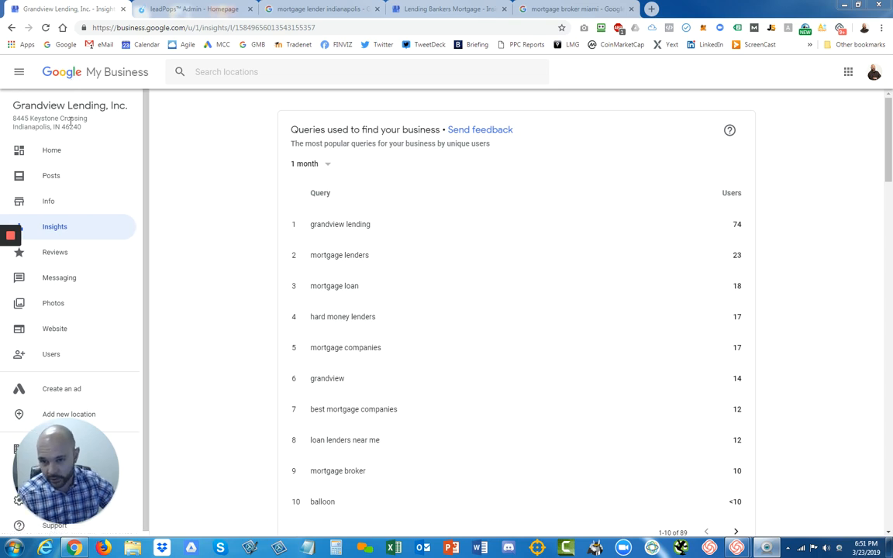
mouse_move(109, 242)
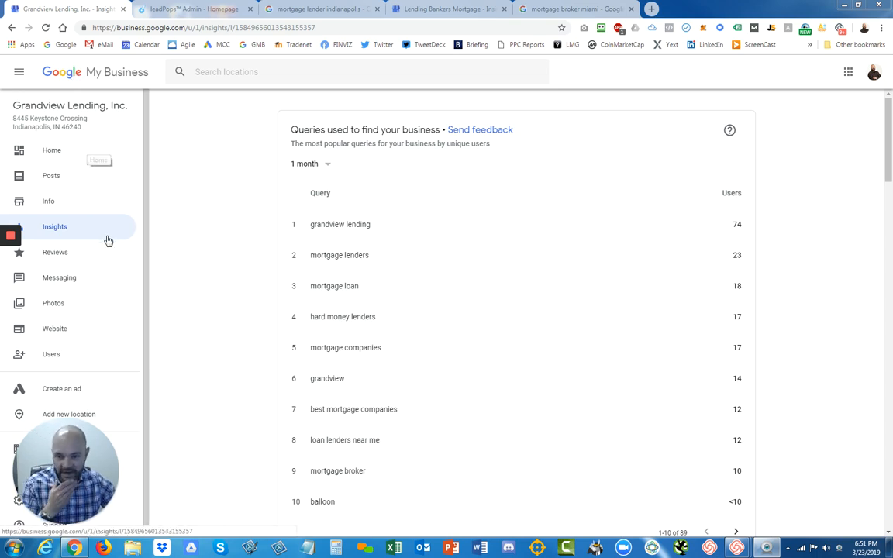
mouse_move(59, 229)
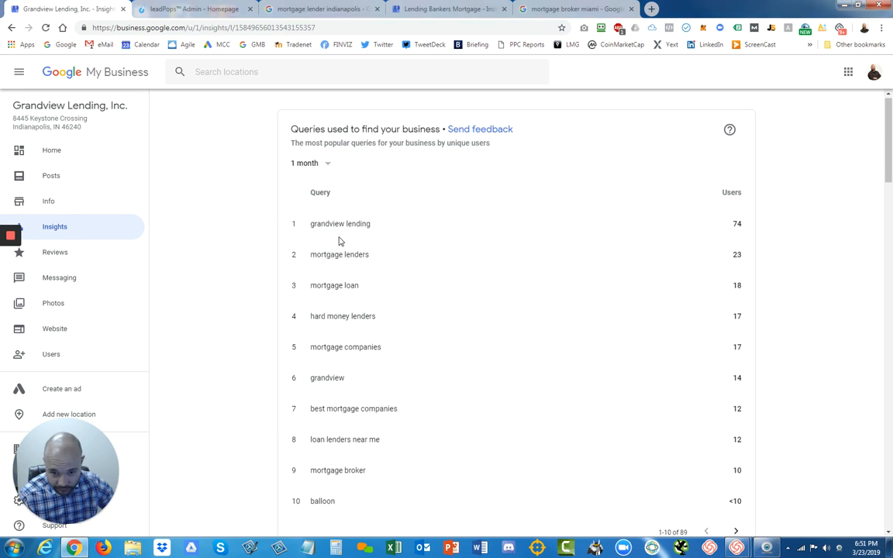
Step: Scroll through the top queries, 'How customers search' donut and the listing views chart
scroll(down, 3)
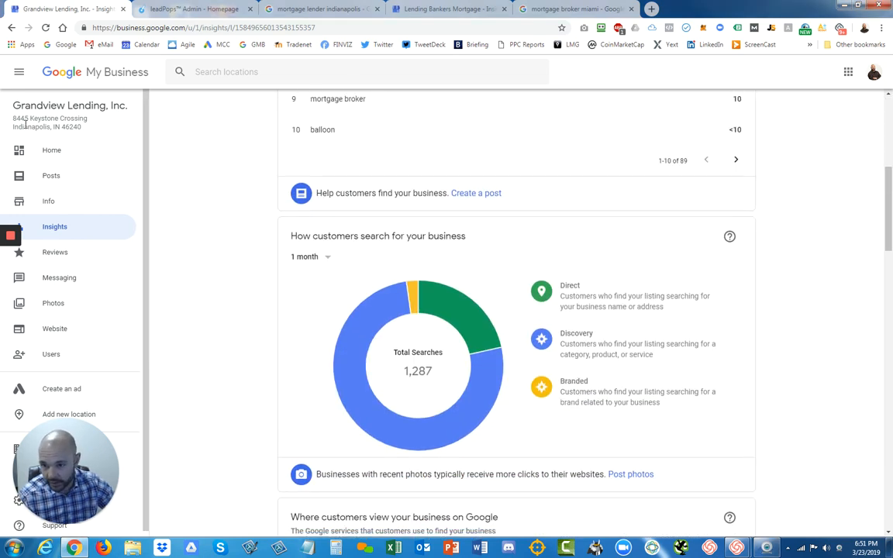
double_click(31, 127)
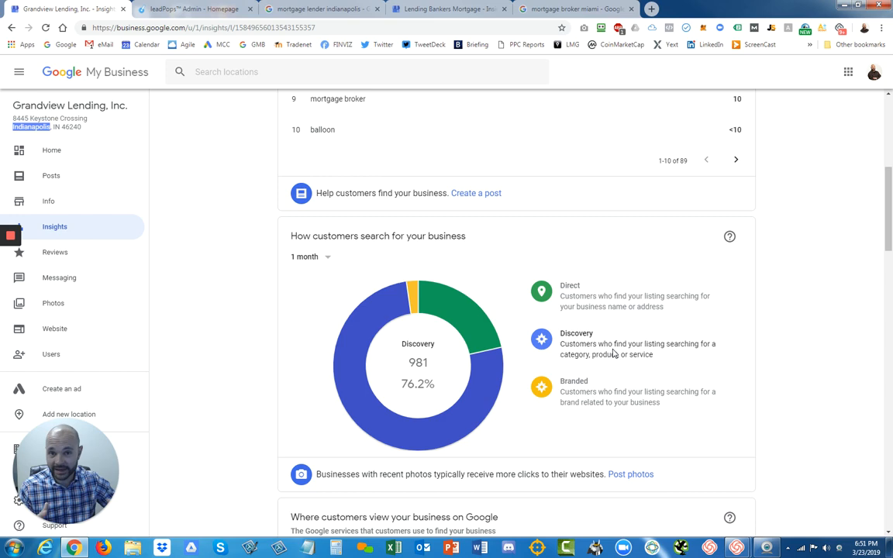
scroll(down, 3)
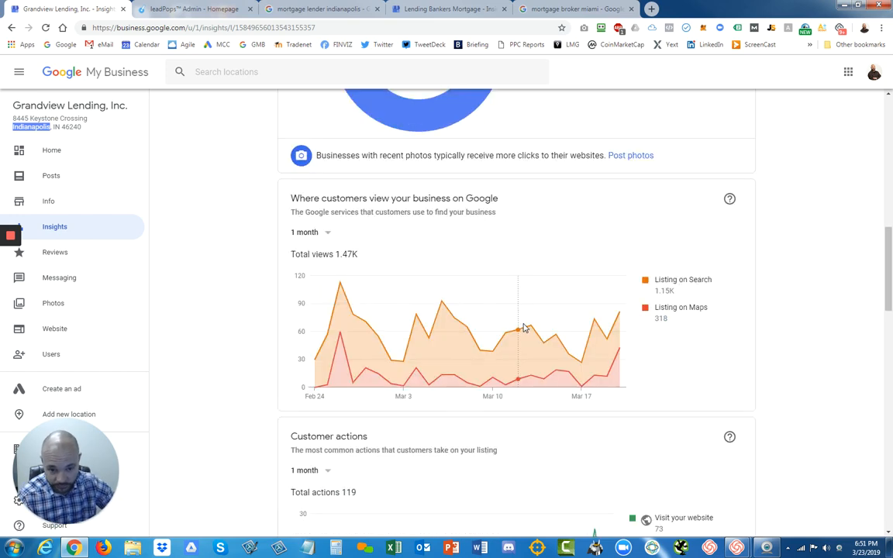
scroll(down, 3)
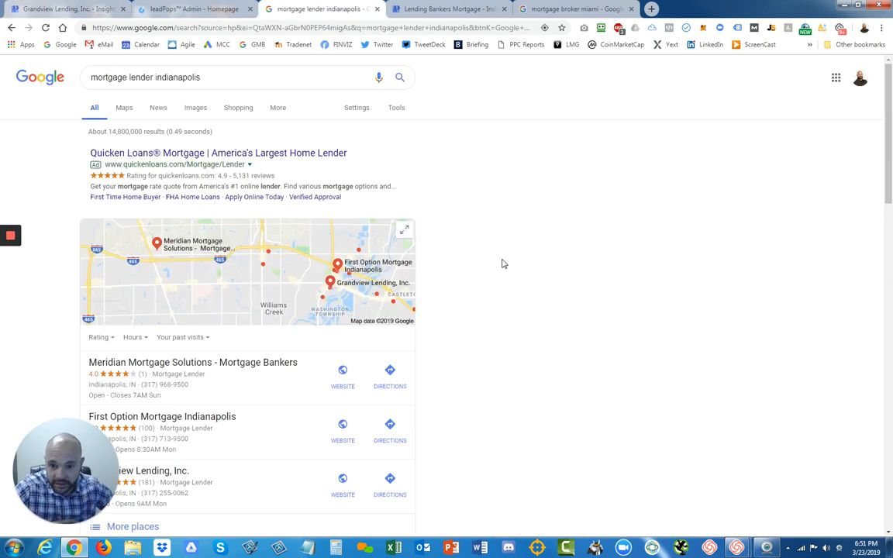
Step: Scroll to the Customer actions chart with 119 website visits, directions and calls
scroll(down, 3)
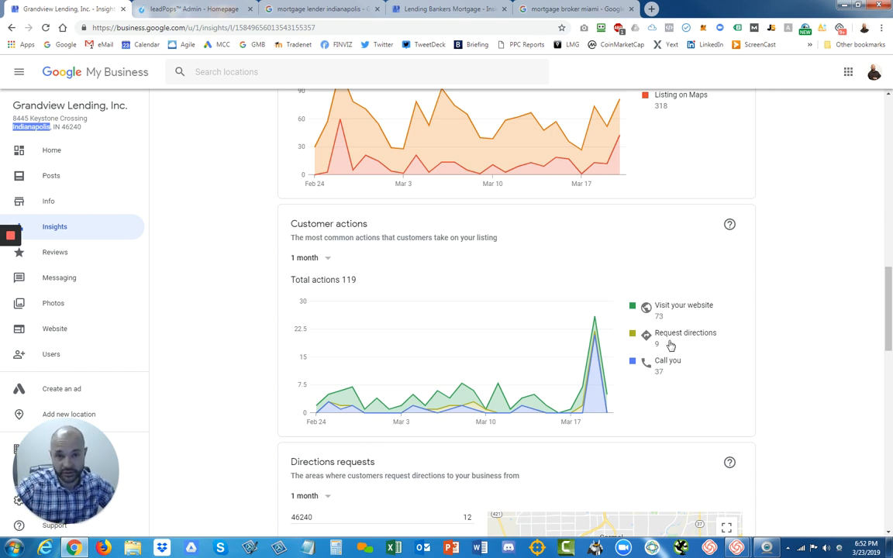
mouse_move(669, 378)
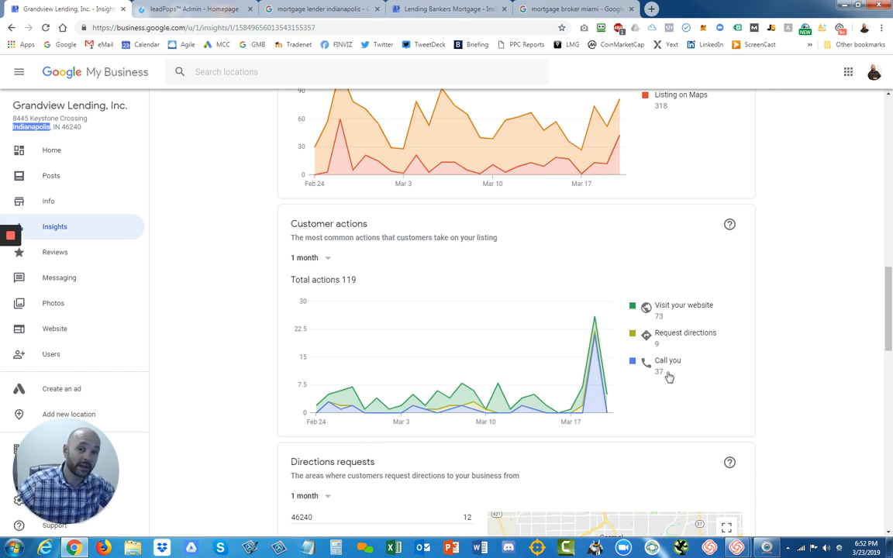
Step: Scroll past Directions requests to the Phone calls chart showing 39 calls by weekday
scroll(down, 3)
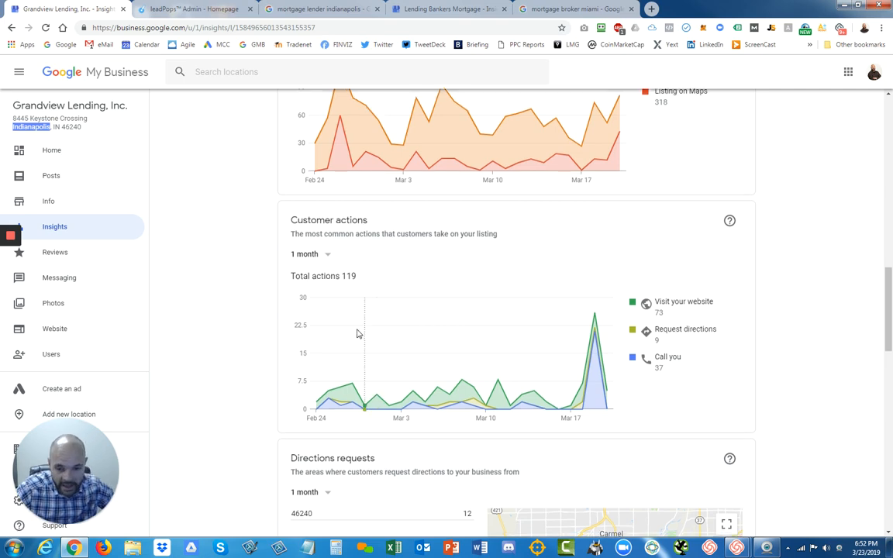
scroll(down, 3)
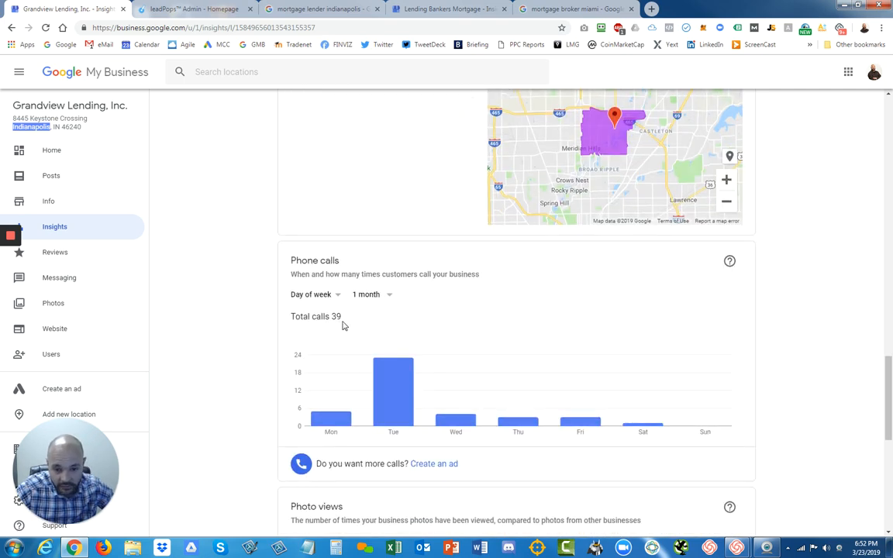
mouse_move(647, 458)
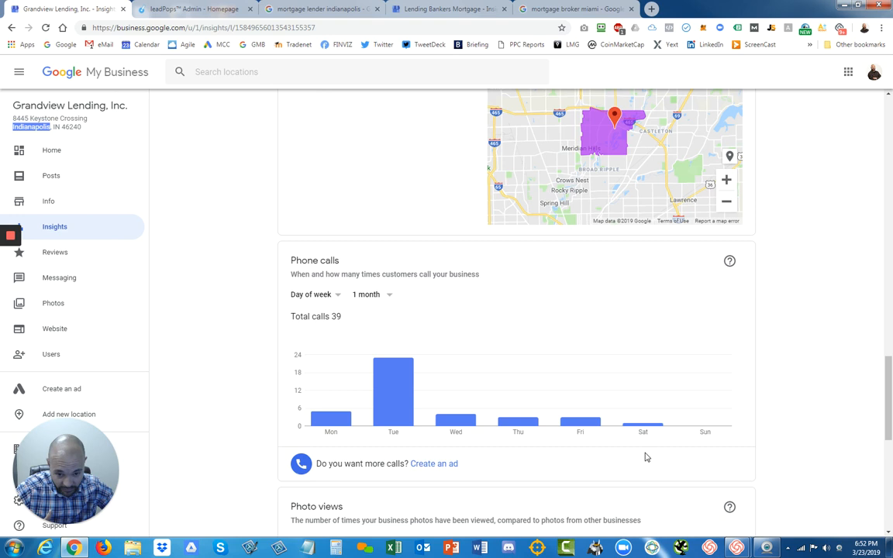
mouse_move(456, 415)
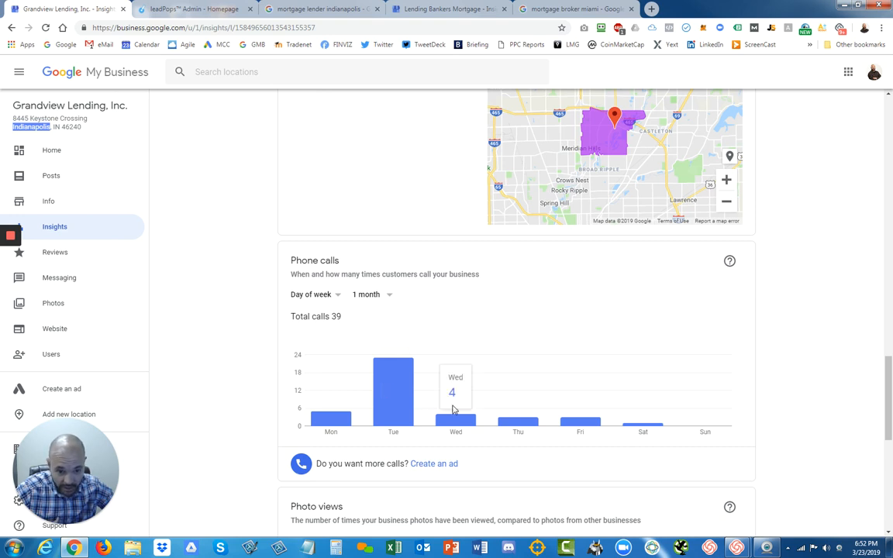
mouse_move(642, 425)
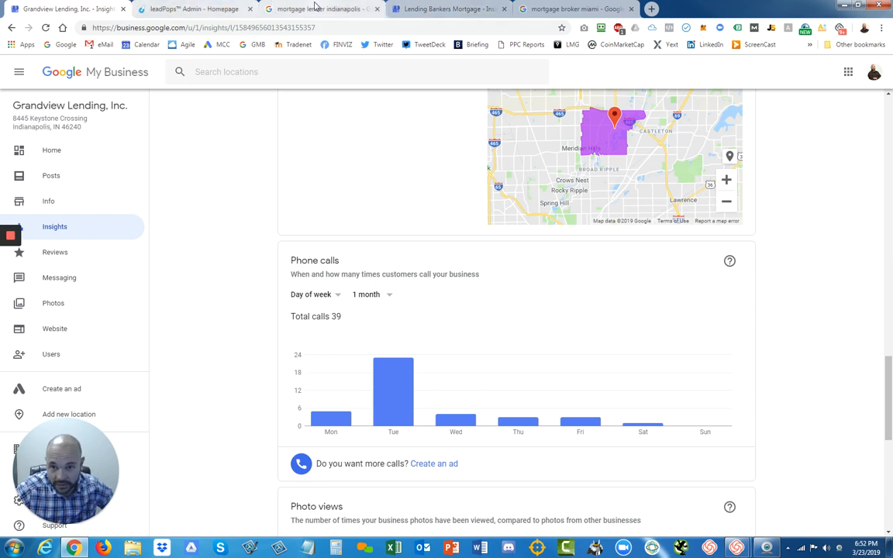
click(323, 10)
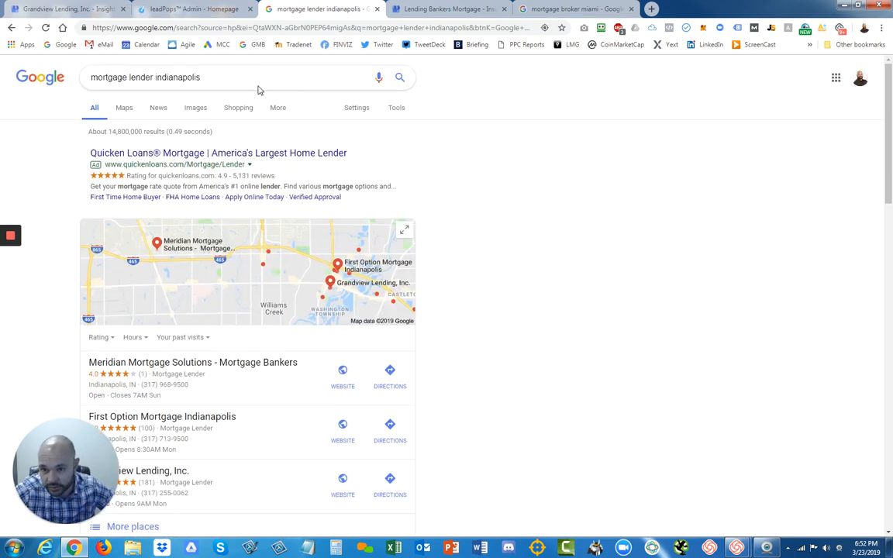
scroll(down, 3)
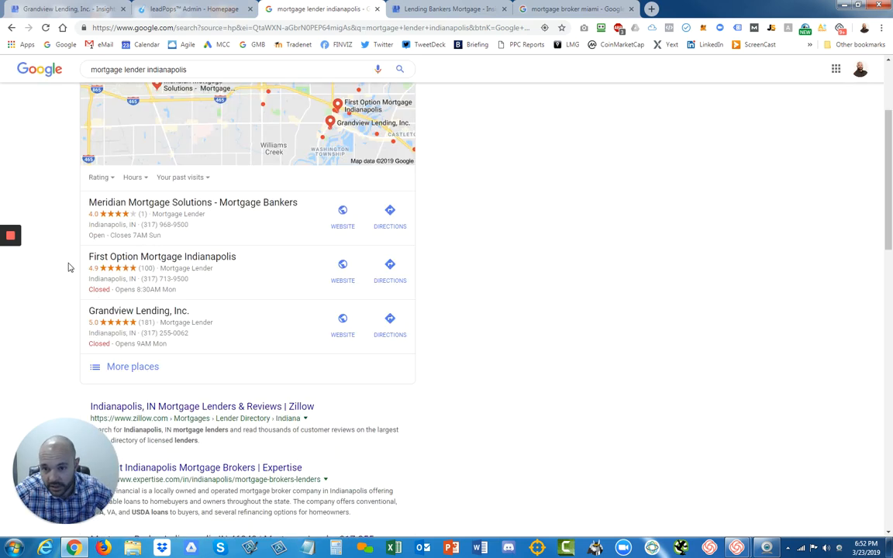
scroll(up, 3)
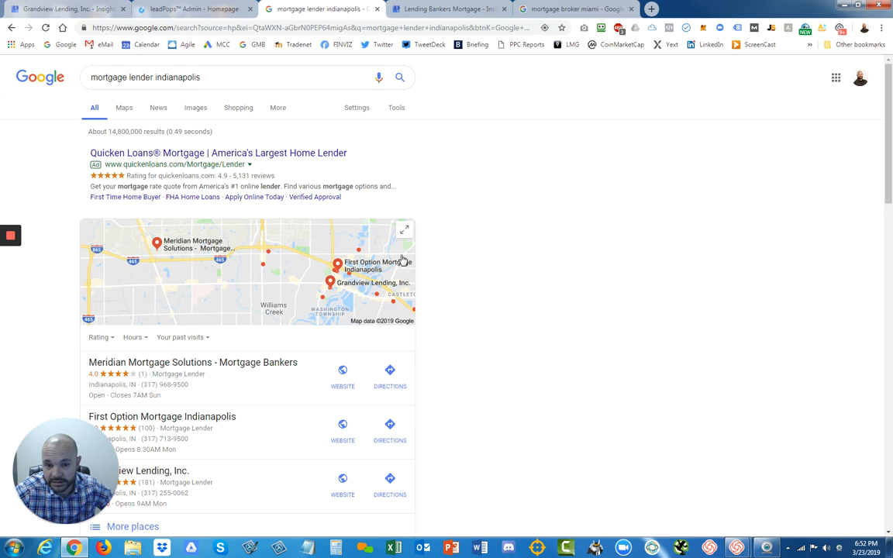
mouse_move(510, 397)
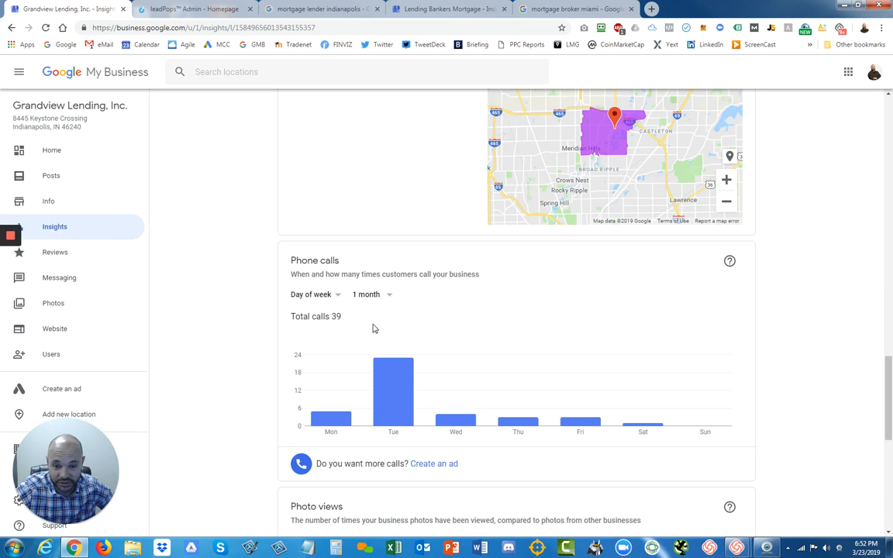
mouse_move(347, 324)
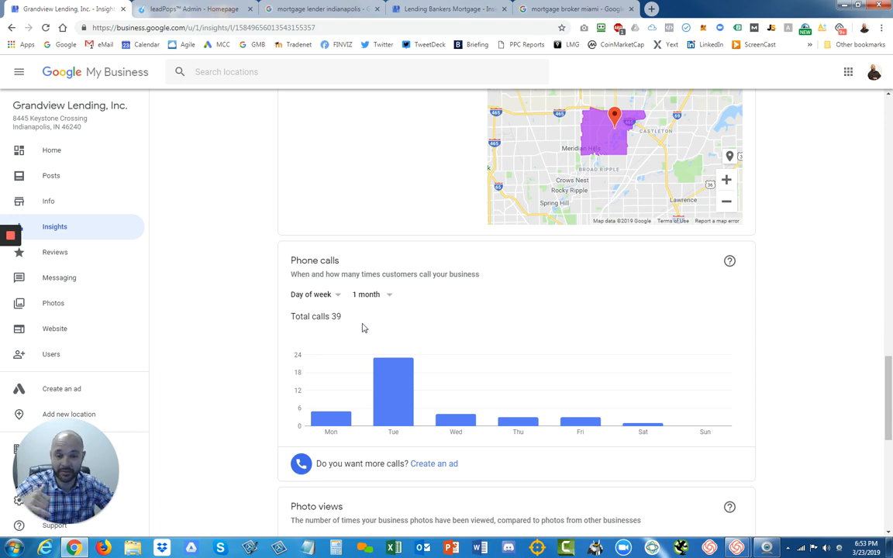
Step: View the mortgage lender indianapolis results in mobile layout with Grandview Lending ranked second
click(318, 9)
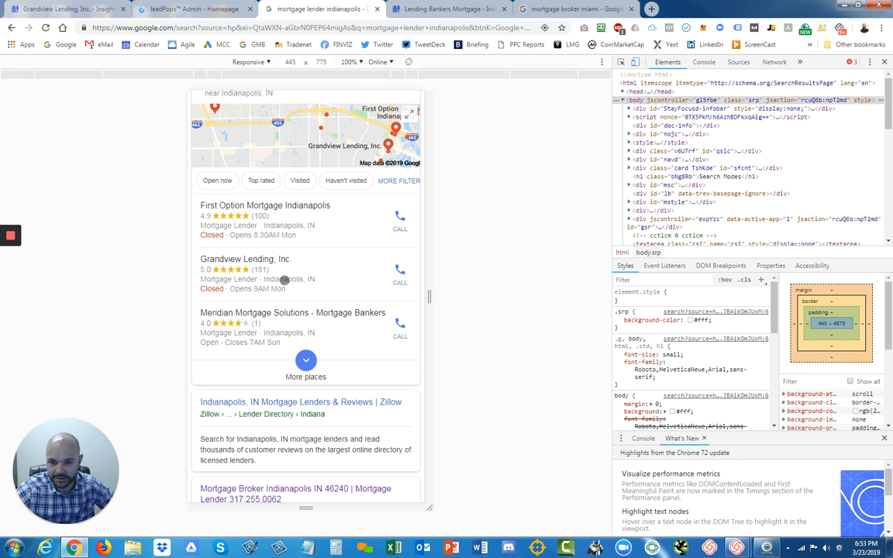
mouse_move(282, 279)
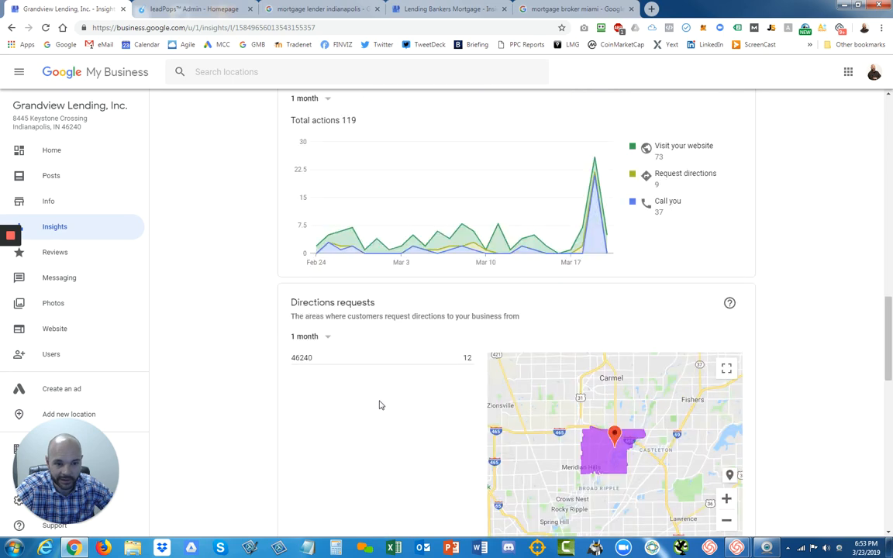
Step: Scroll the Insights views, directions and calls, then return to the mobile Indianapolis lender results
scroll(up, 3)
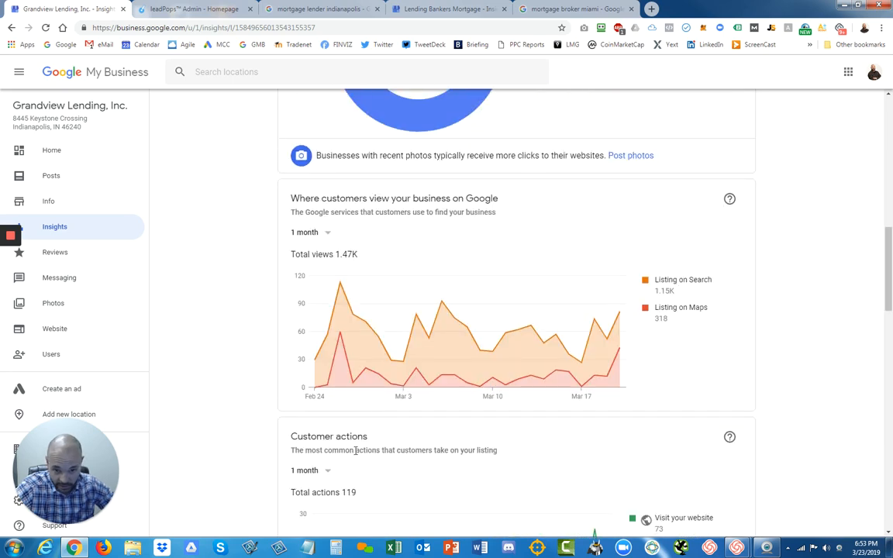
scroll(down, 3)
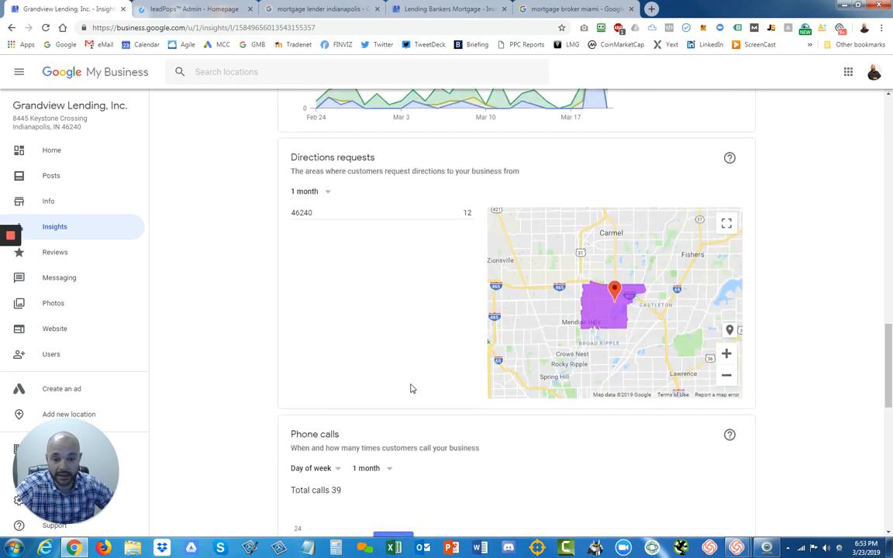
scroll(down, 3)
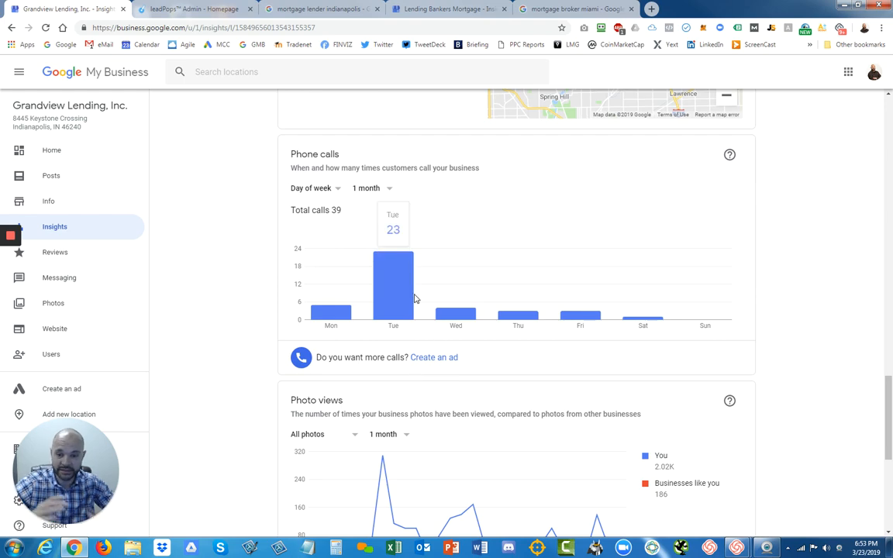
click(318, 9)
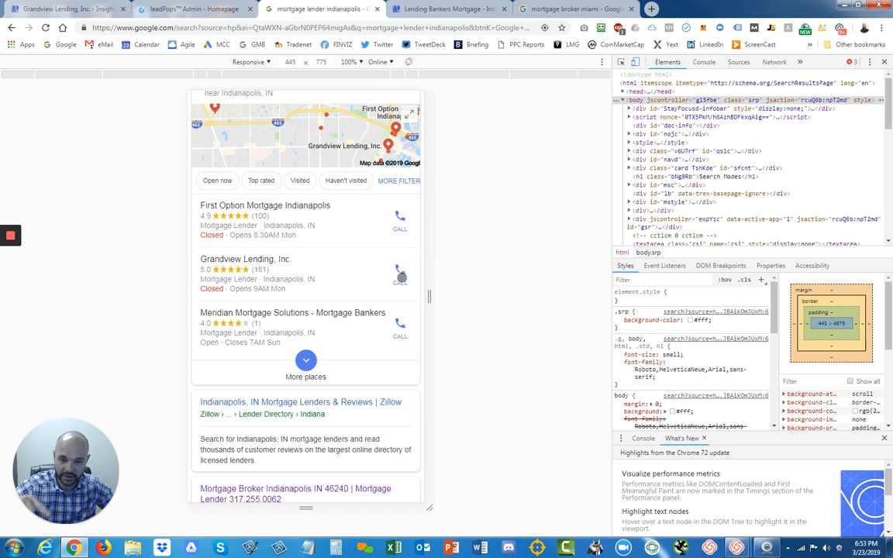
mouse_move(342, 273)
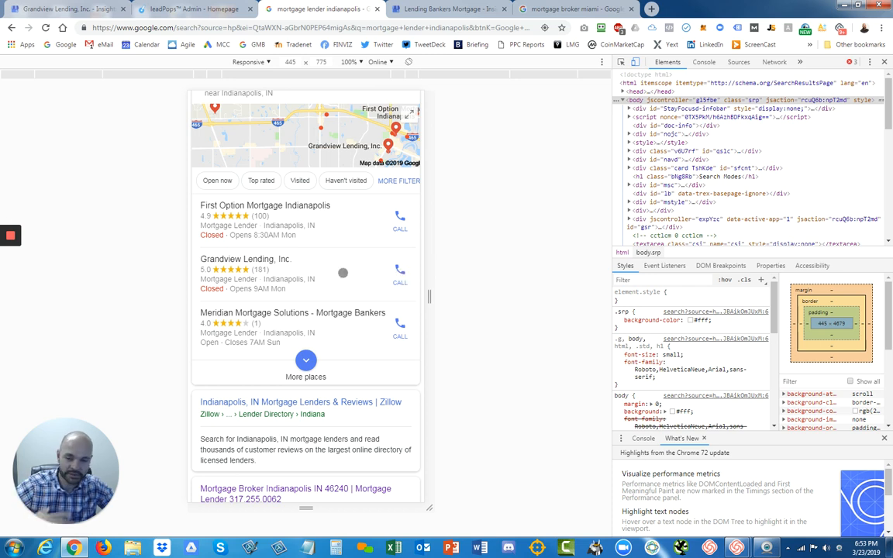
mouse_move(378, 279)
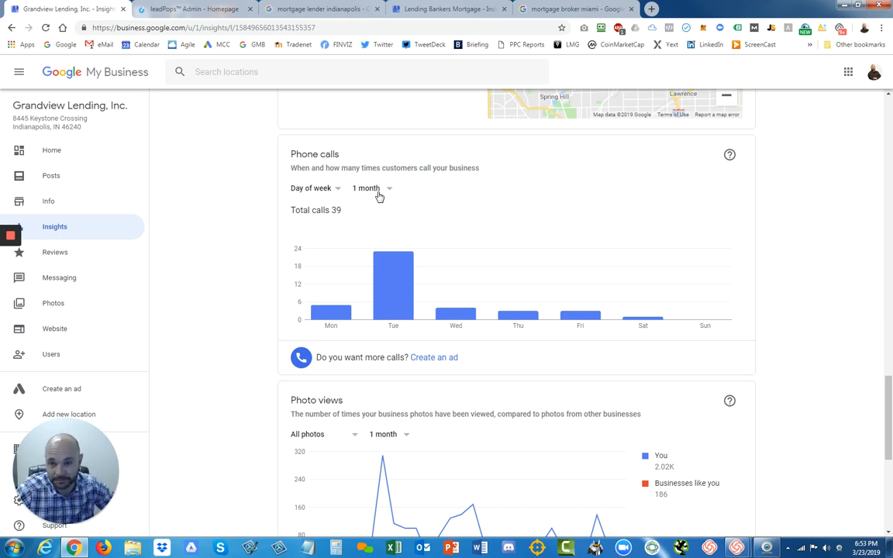
Step: Switch to the LeadPops dashboard showing Grandview Lending's funnel with 101 leads at 6.55% conversion
click(189, 9)
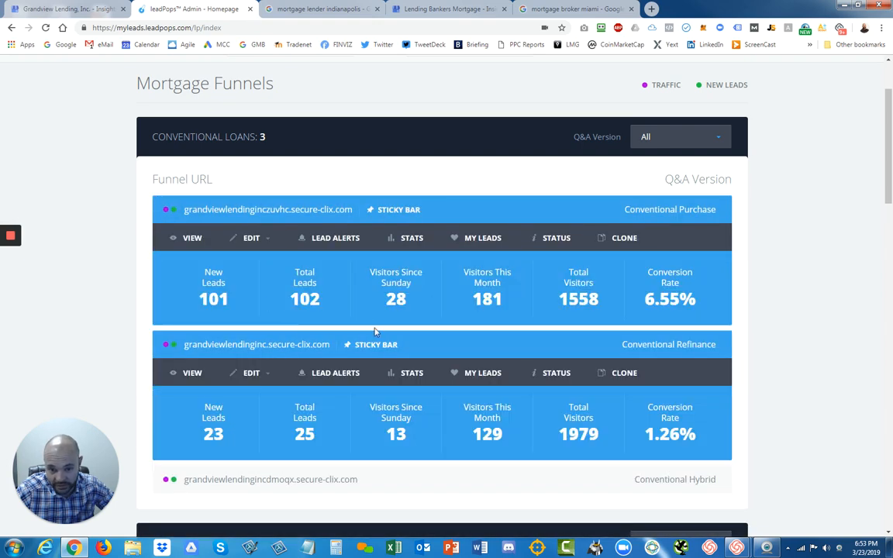
scroll(down, 3)
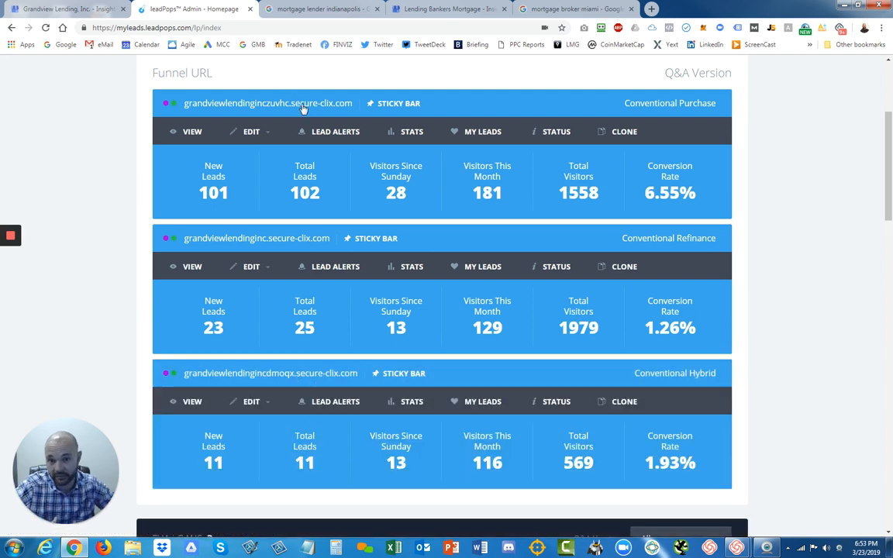
mouse_move(301, 481)
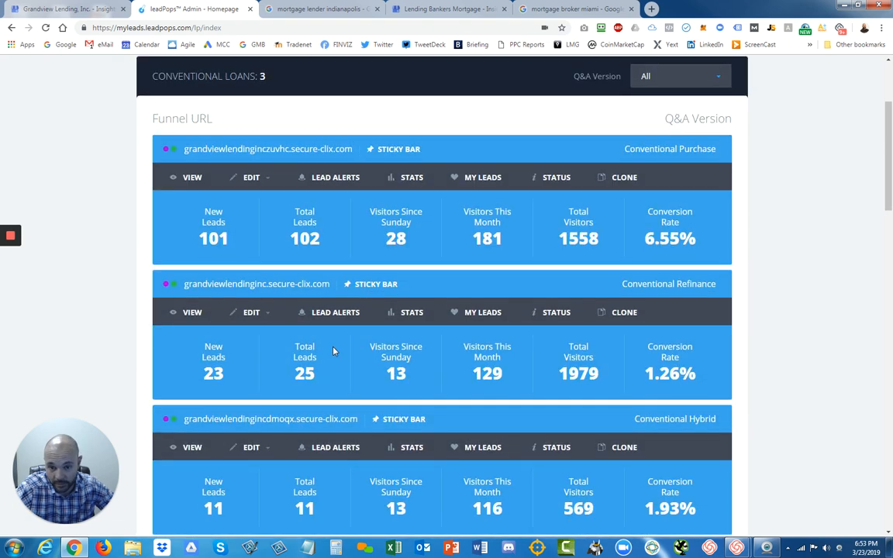
scroll(down, 3)
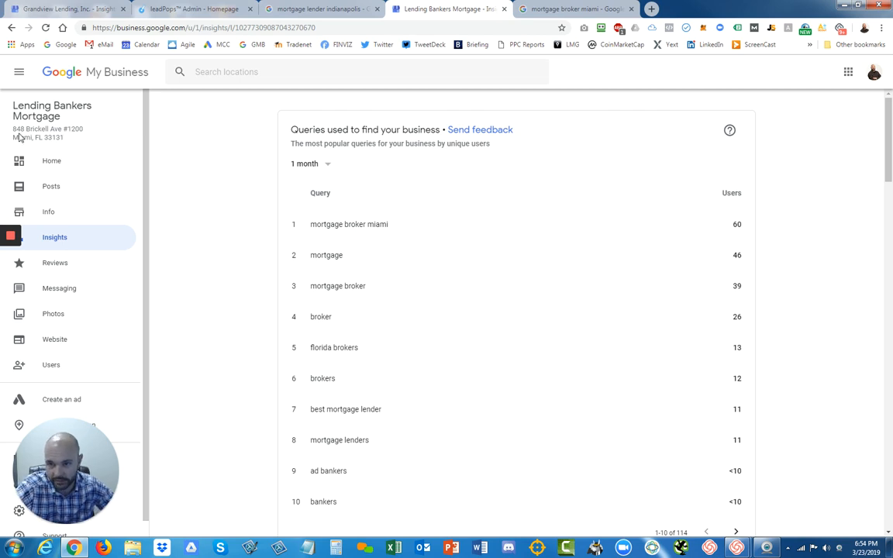
Step: Scroll Lending Bankers Mortgage's queries, search types, views, actions and 23 phone calls
scroll(down, 3)
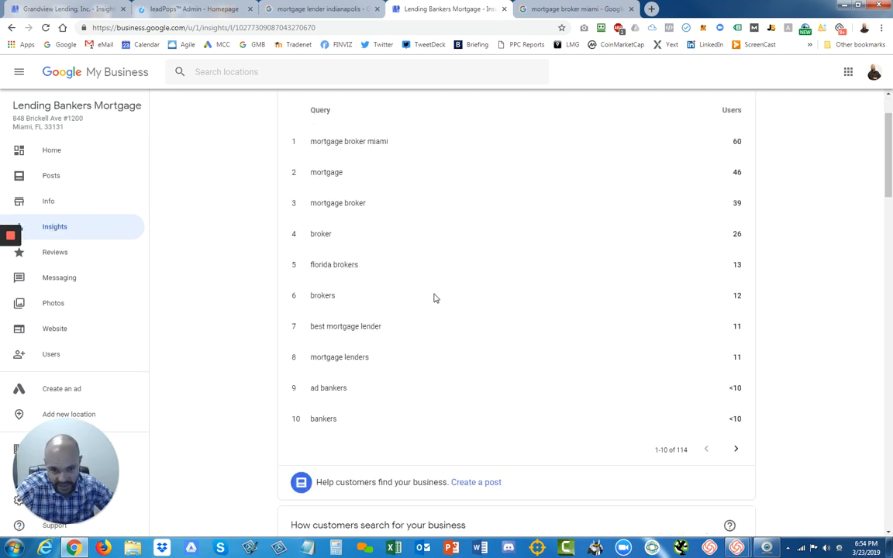
scroll(down, 3)
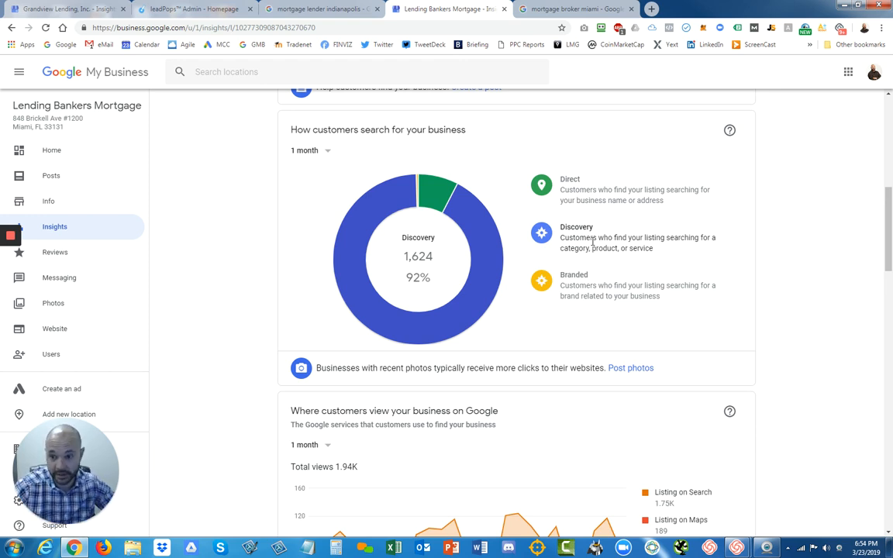
scroll(down, 3)
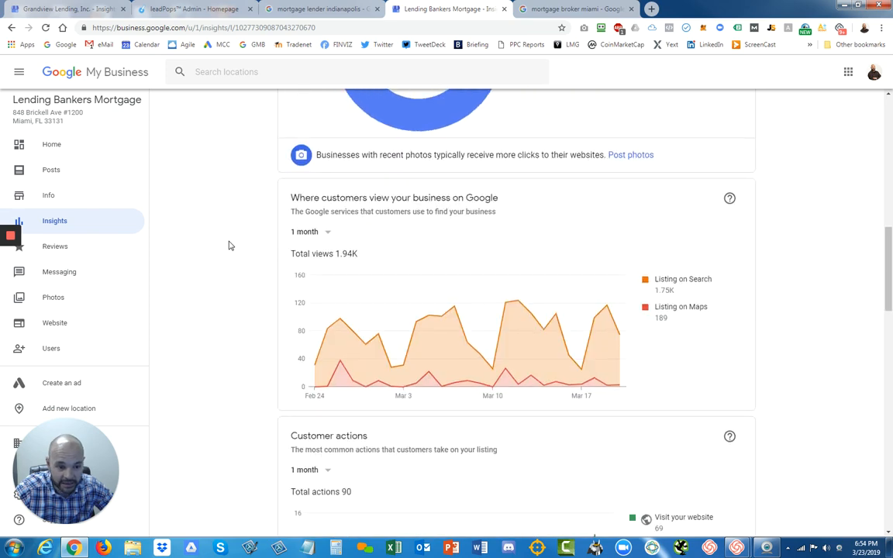
scroll(down, 3)
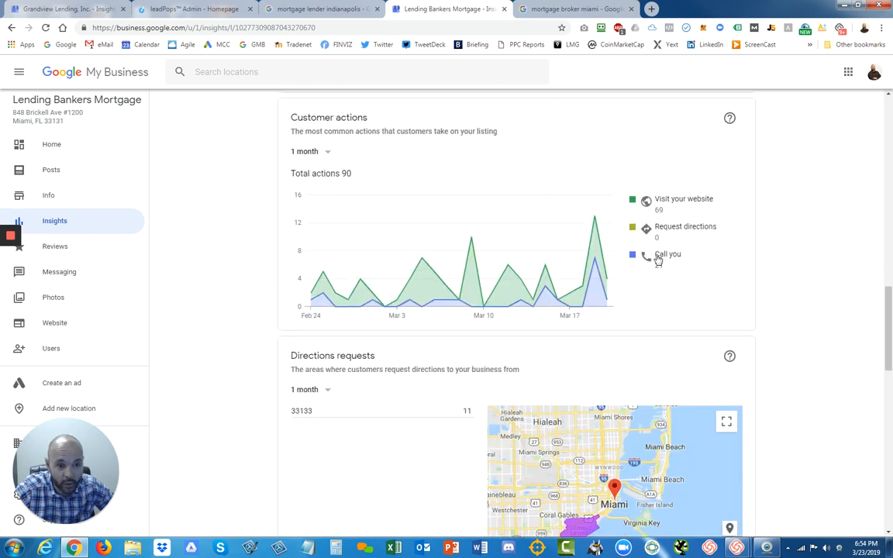
scroll(down, 3)
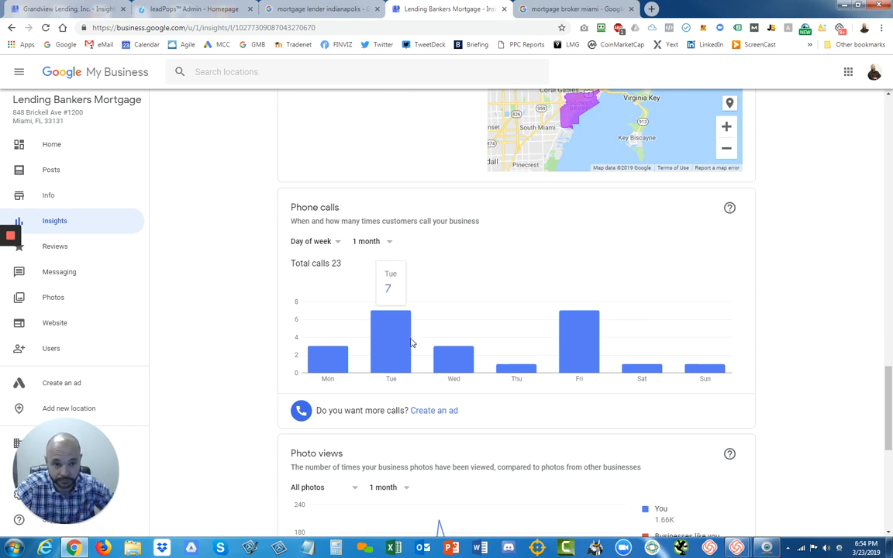
Step: Switch to the Google results for mortgage broker miami
click(575, 9)
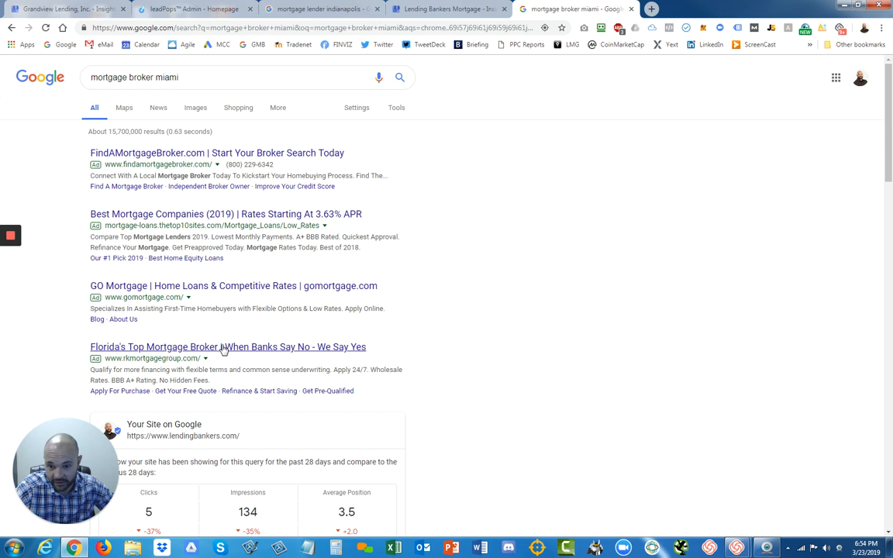
scroll(down, 3)
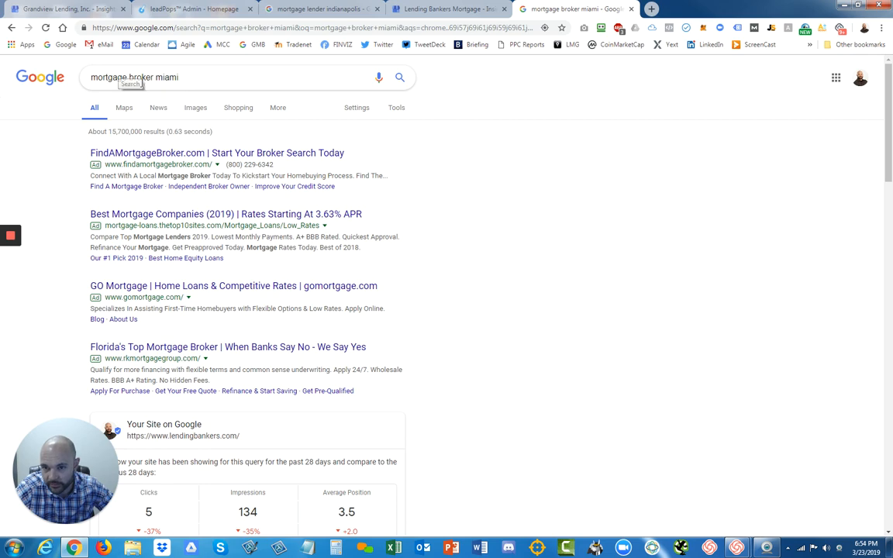
scroll(down, 3)
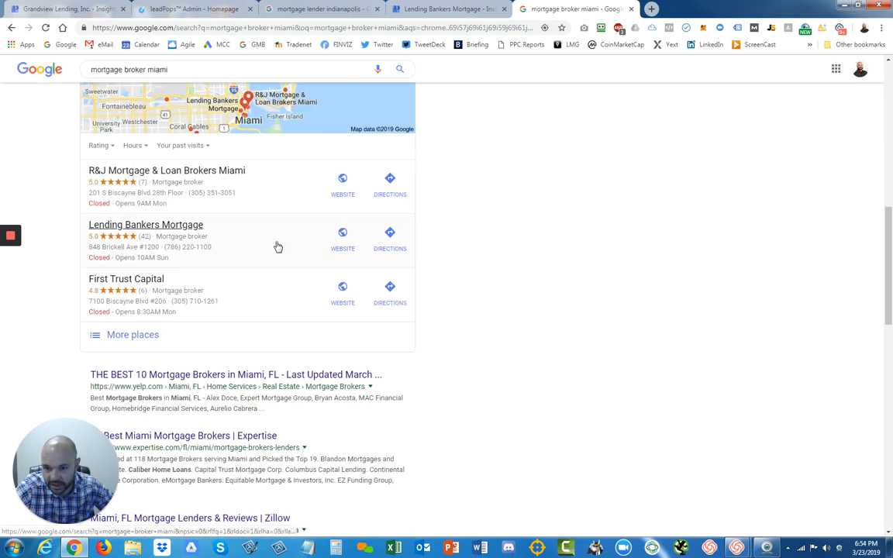
mouse_move(204, 247)
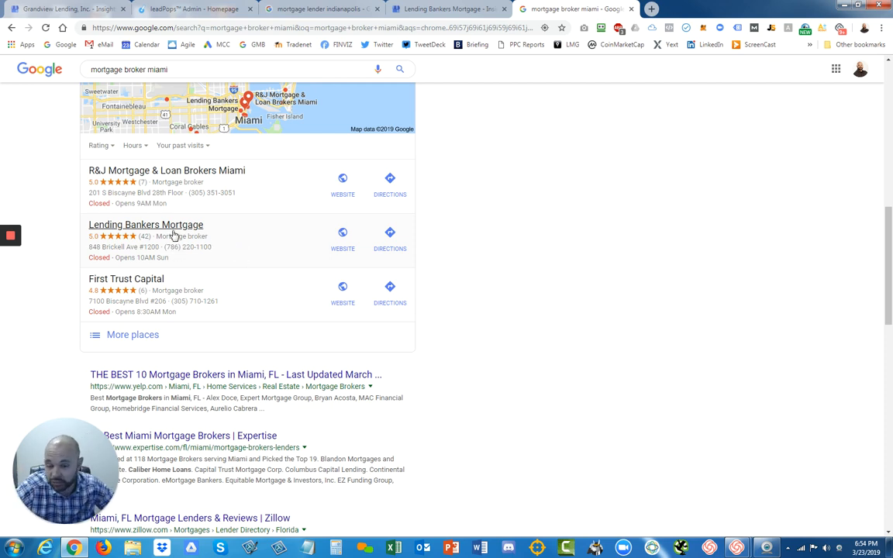
mouse_move(217, 246)
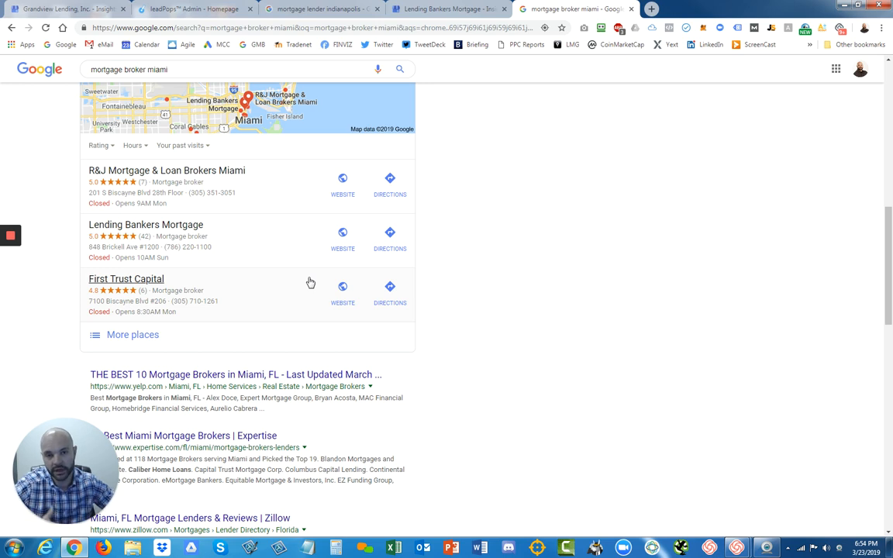
mouse_move(260, 195)
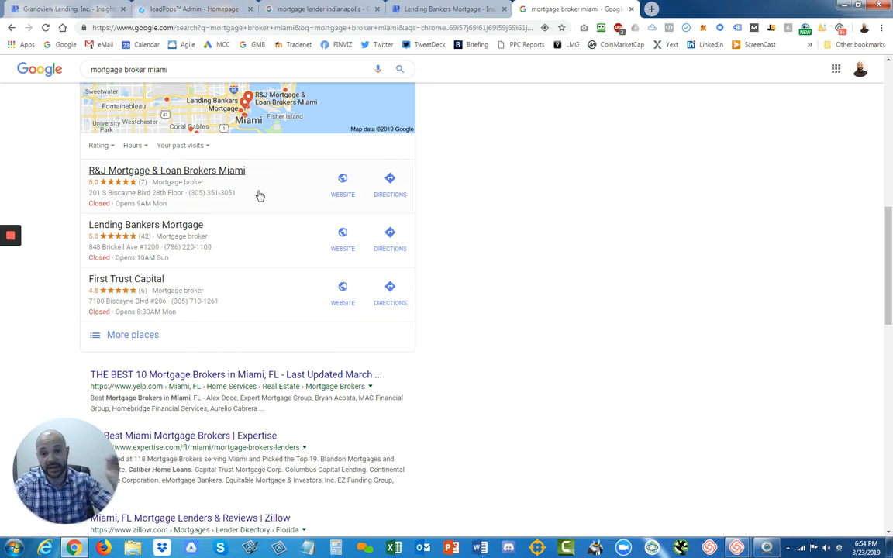